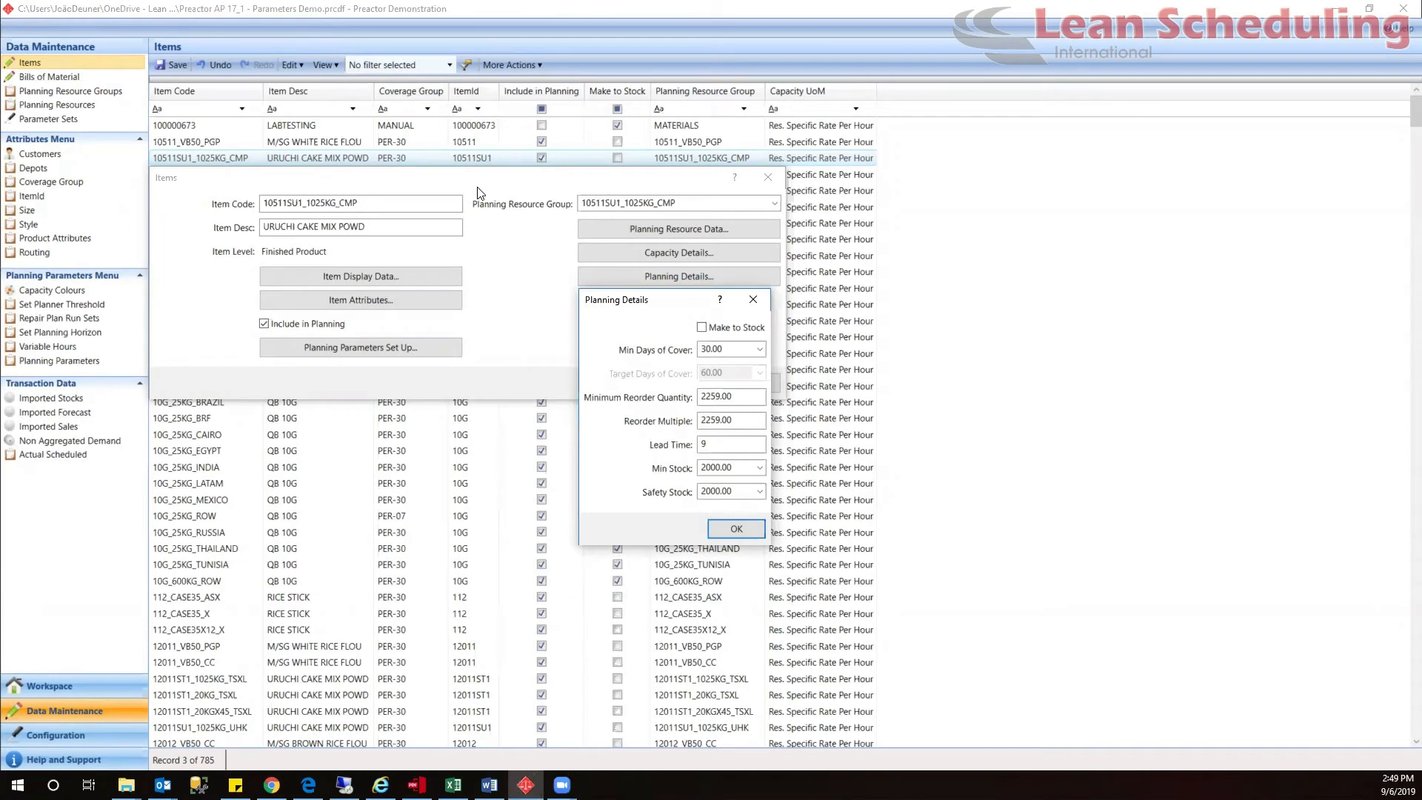
{"action": "mouse_move", "coordinate": [473, 194]}
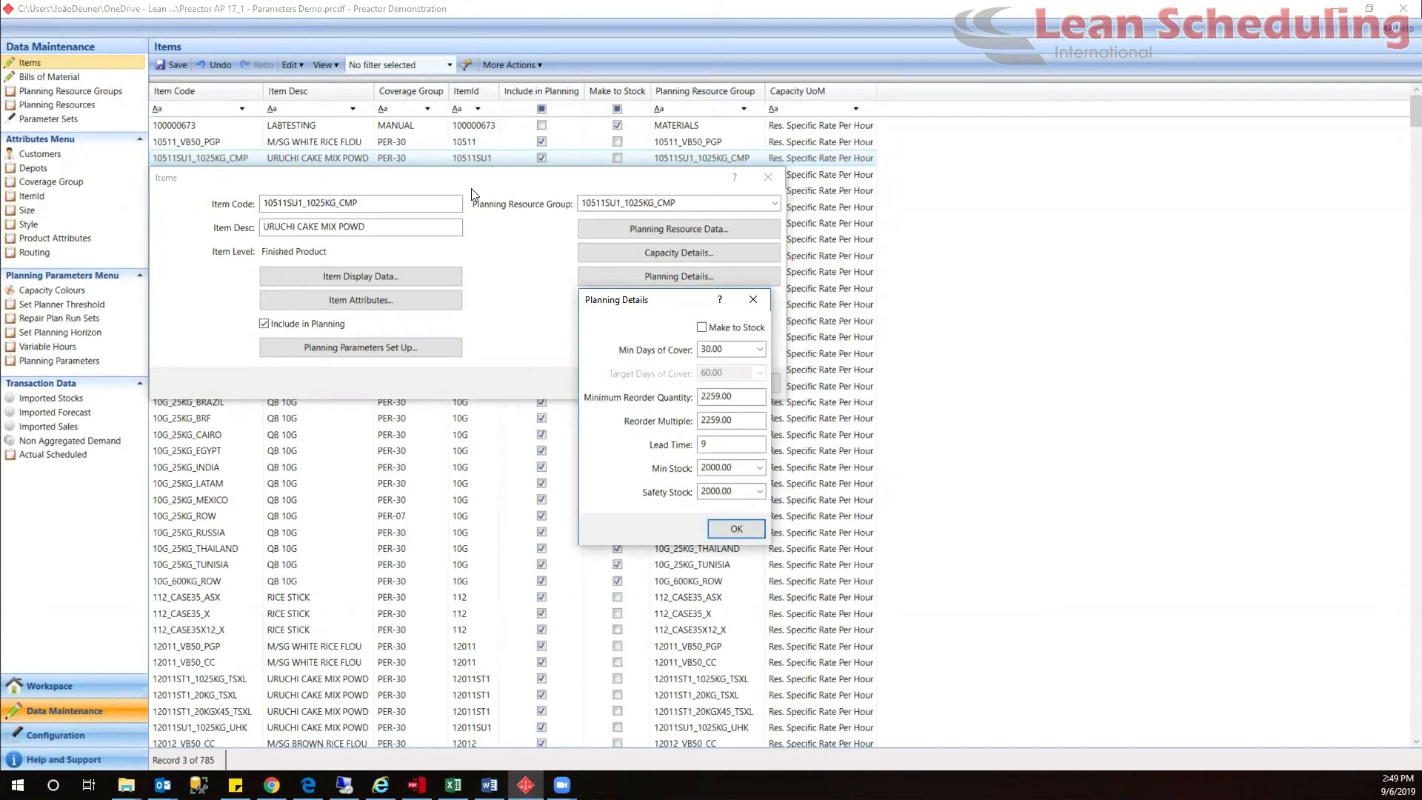
{"action": "mouse_move", "coordinate": [560, 246]}
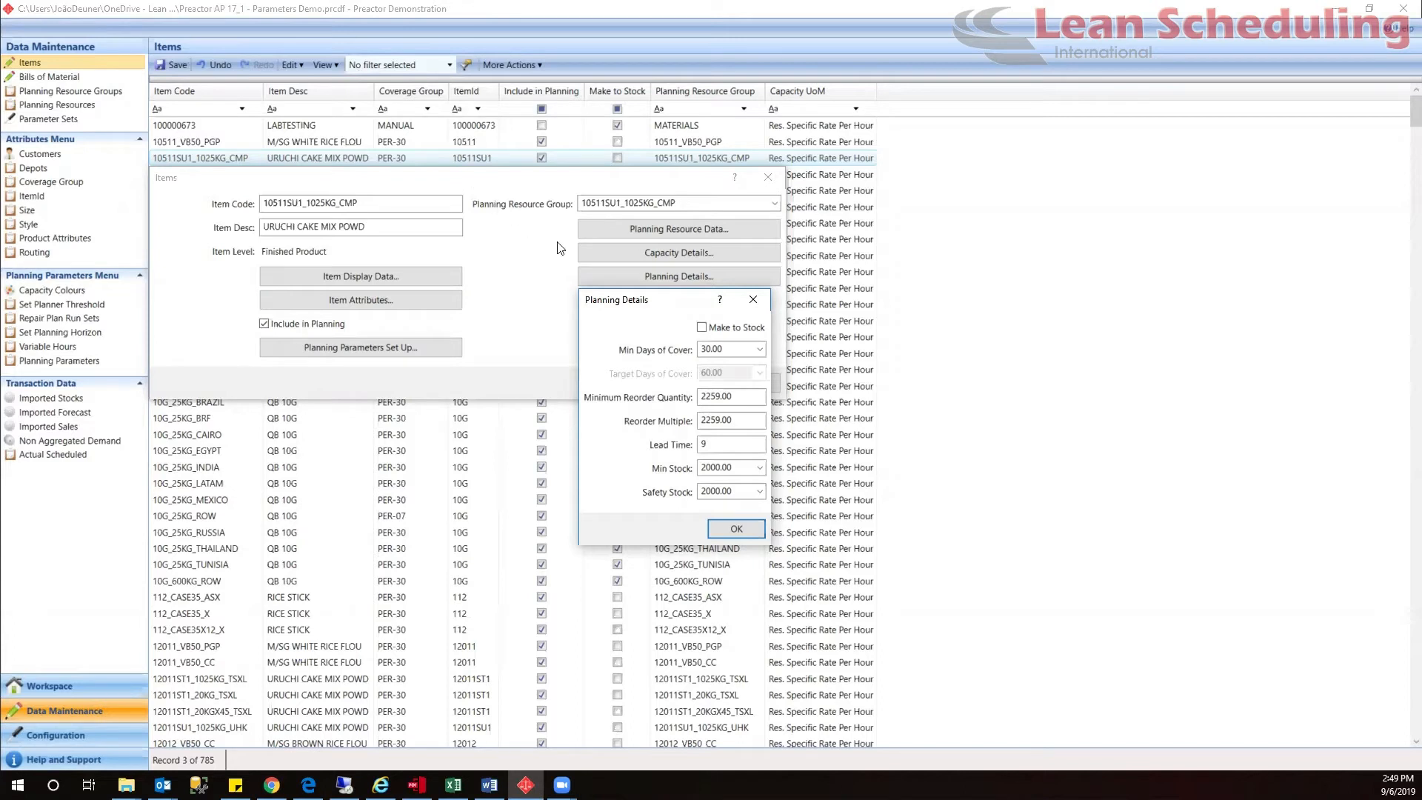
- Enable Make to Stock for URUCHI CAKE MIX POWD so Target Days of Cover becomes editable
{"action": "left_click", "coordinate": [702, 327]}
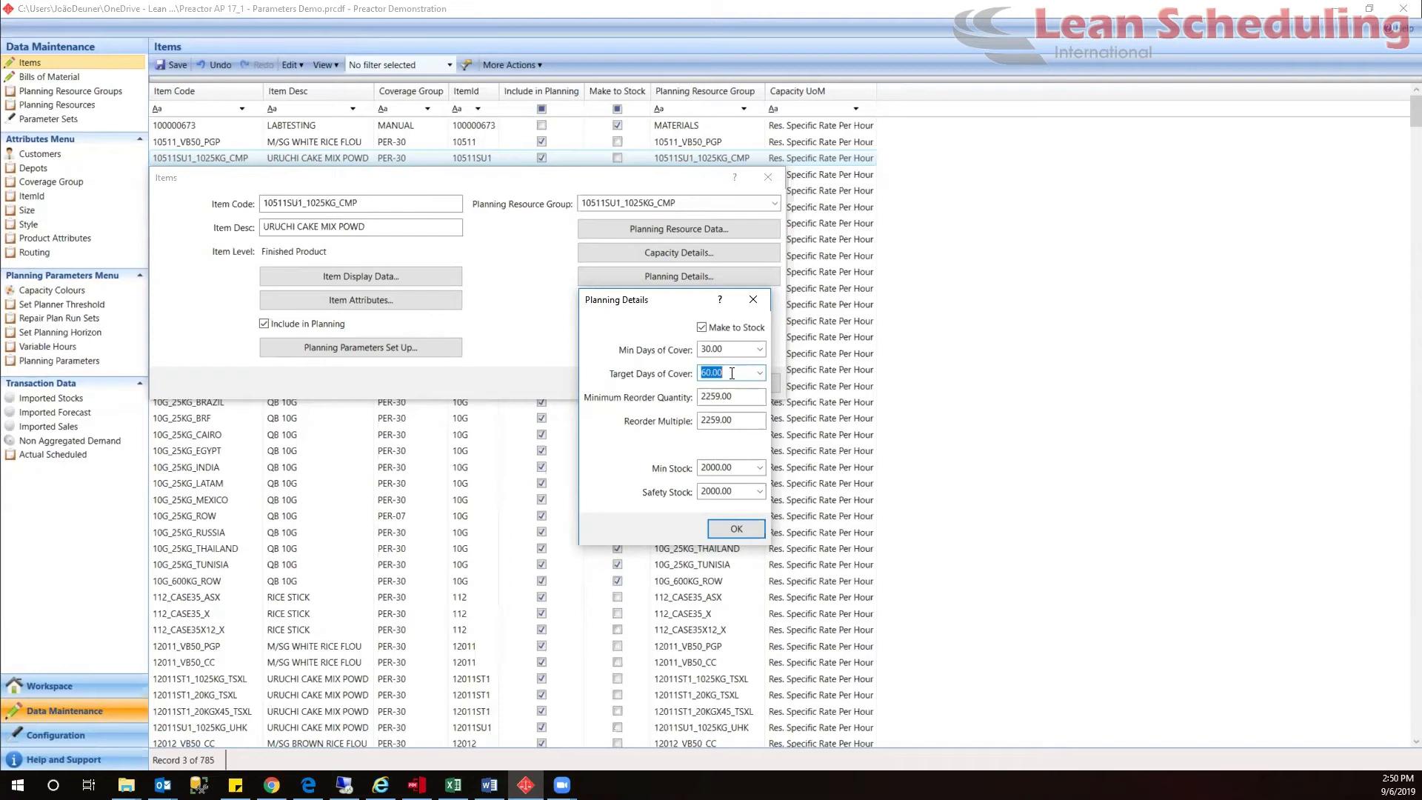
{"action": "mouse_move", "coordinate": [743, 397]}
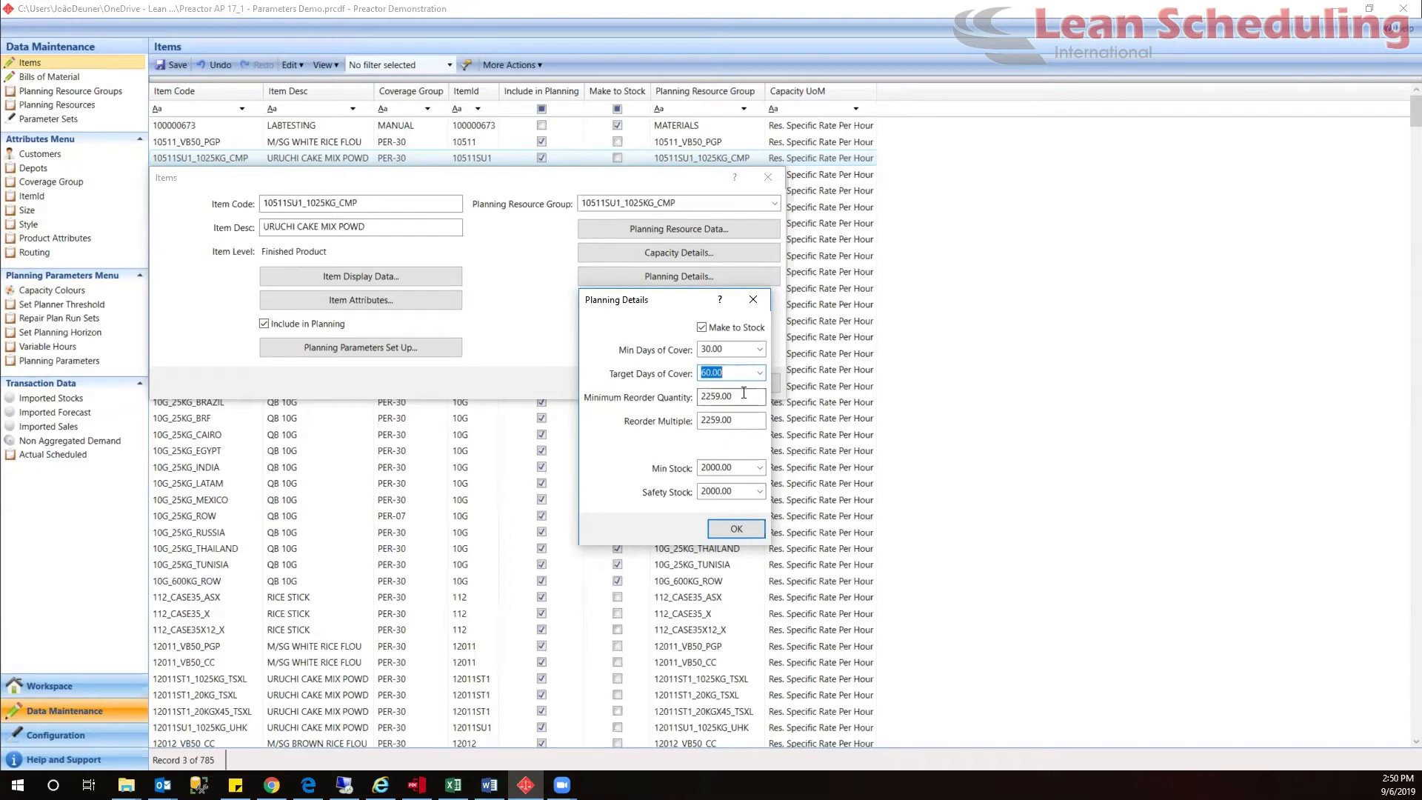
- Turn Make to Stock back off, keep lead time 9, and confirm the planning details
{"action": "left_click", "coordinate": [729, 397]}
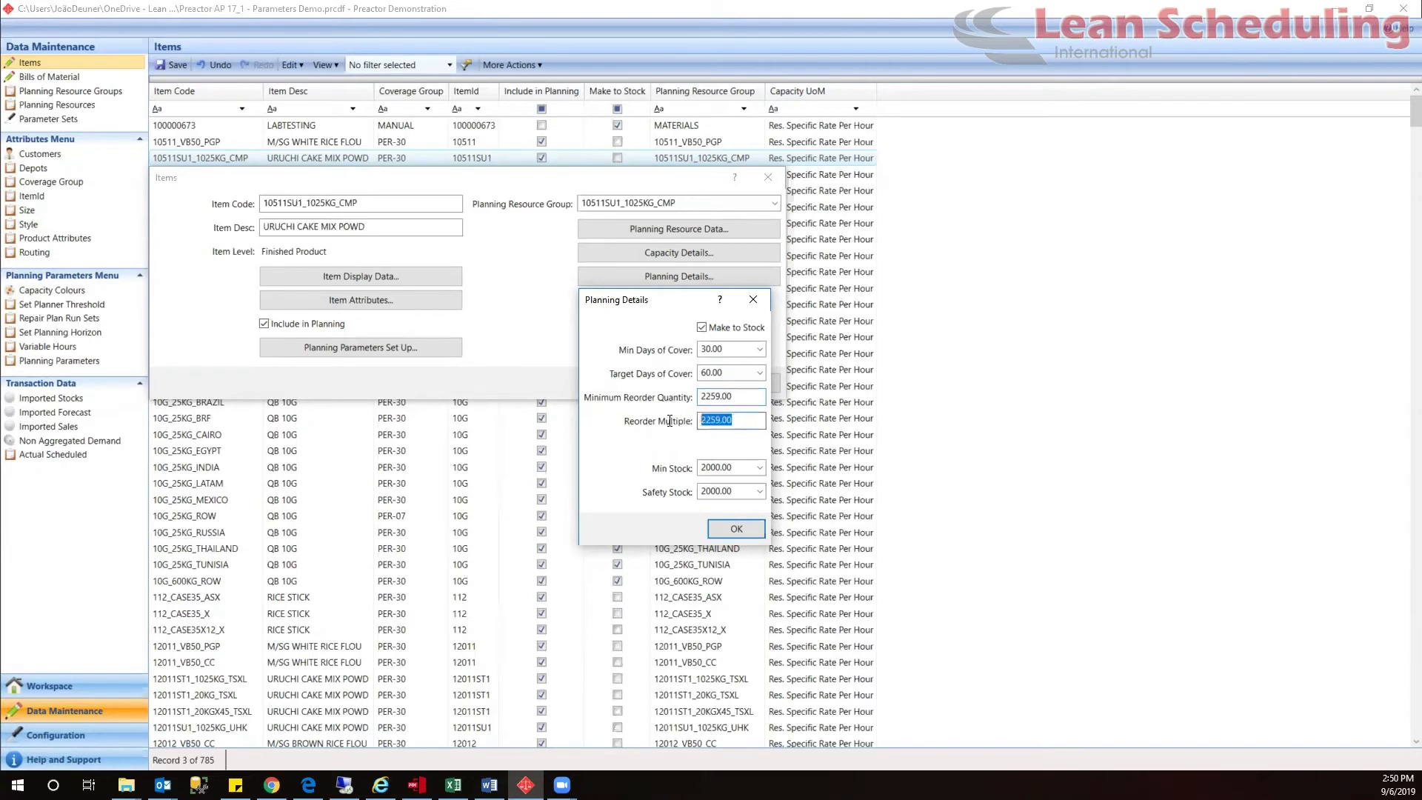
{"action": "mouse_move", "coordinate": [646, 439]}
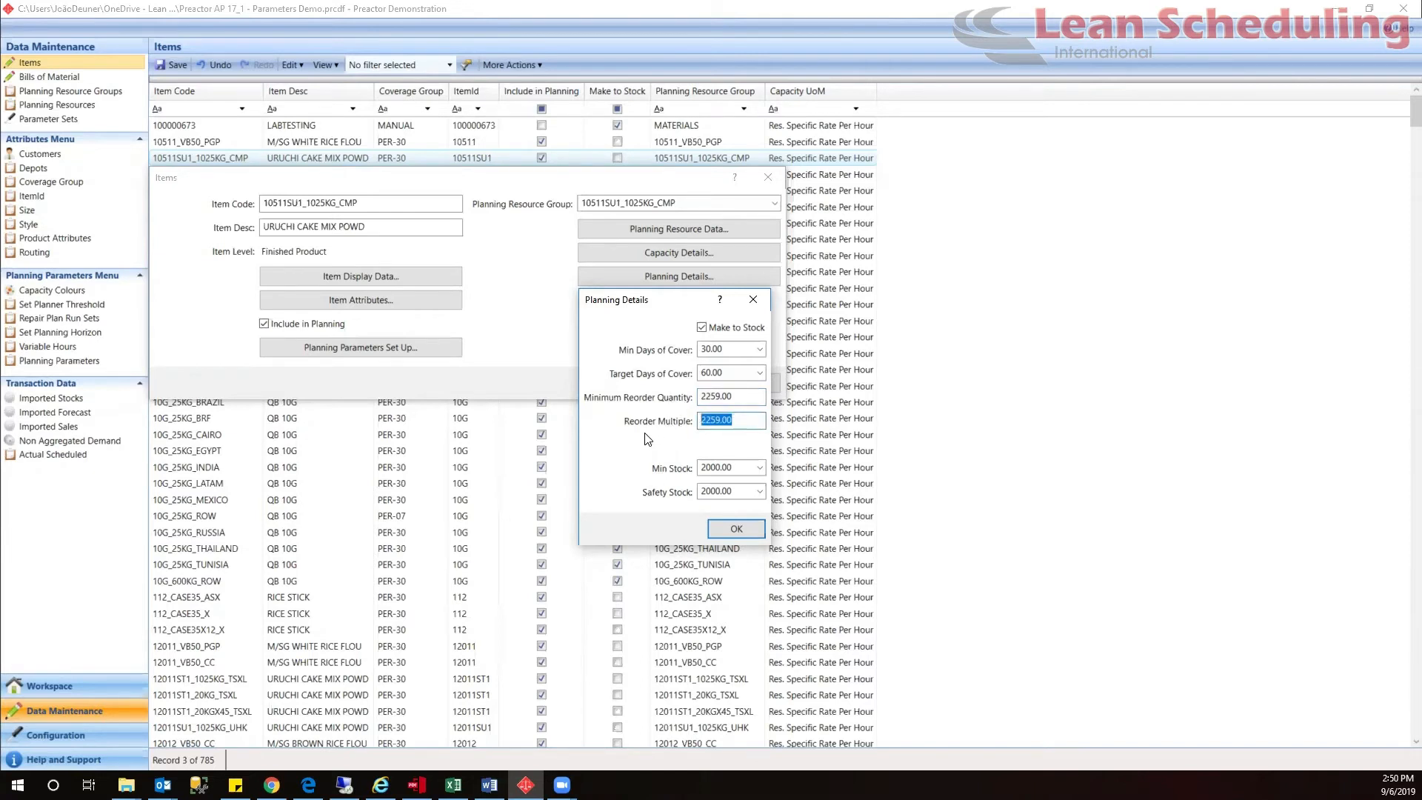
{"action": "left_click", "coordinate": [702, 327]}
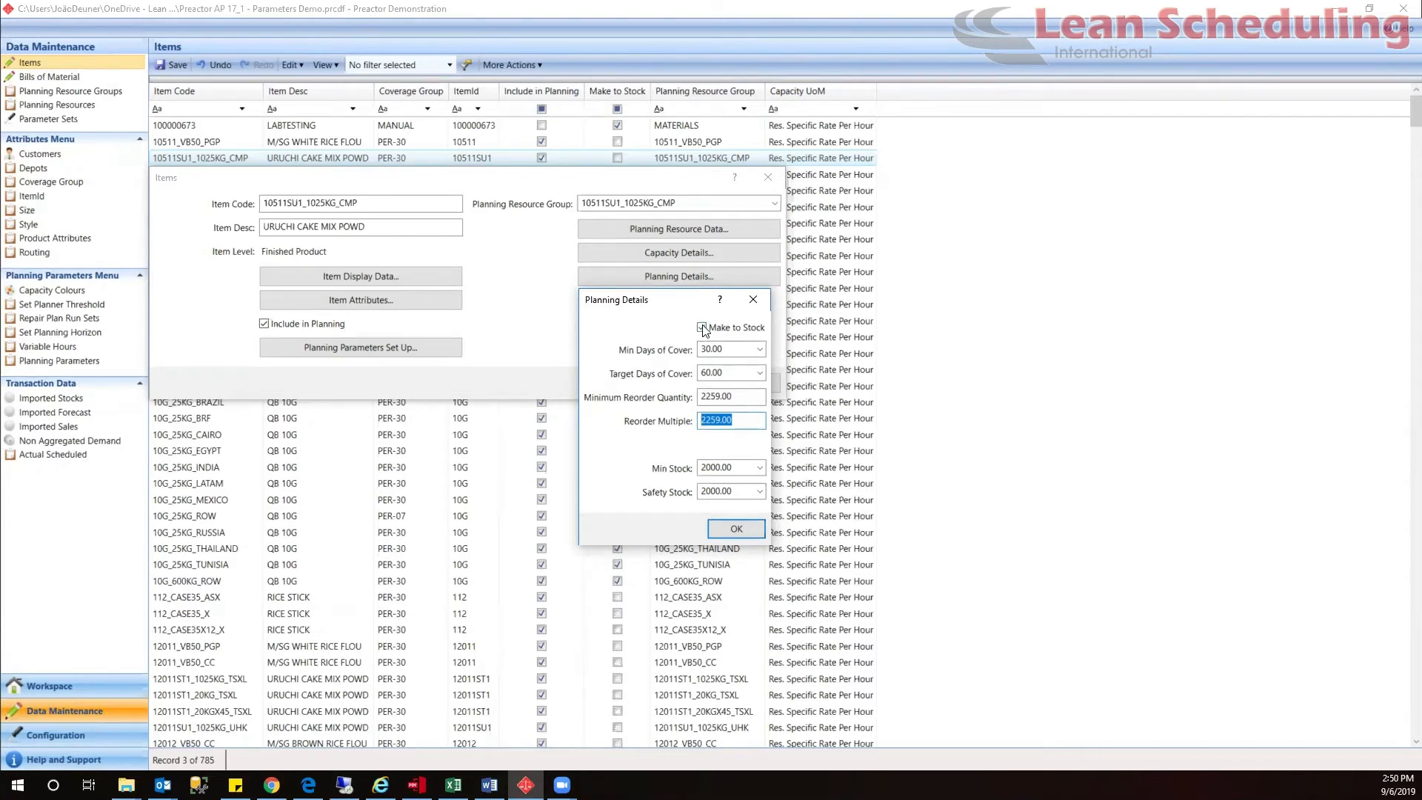
{"action": "left_click", "coordinate": [702, 328]}
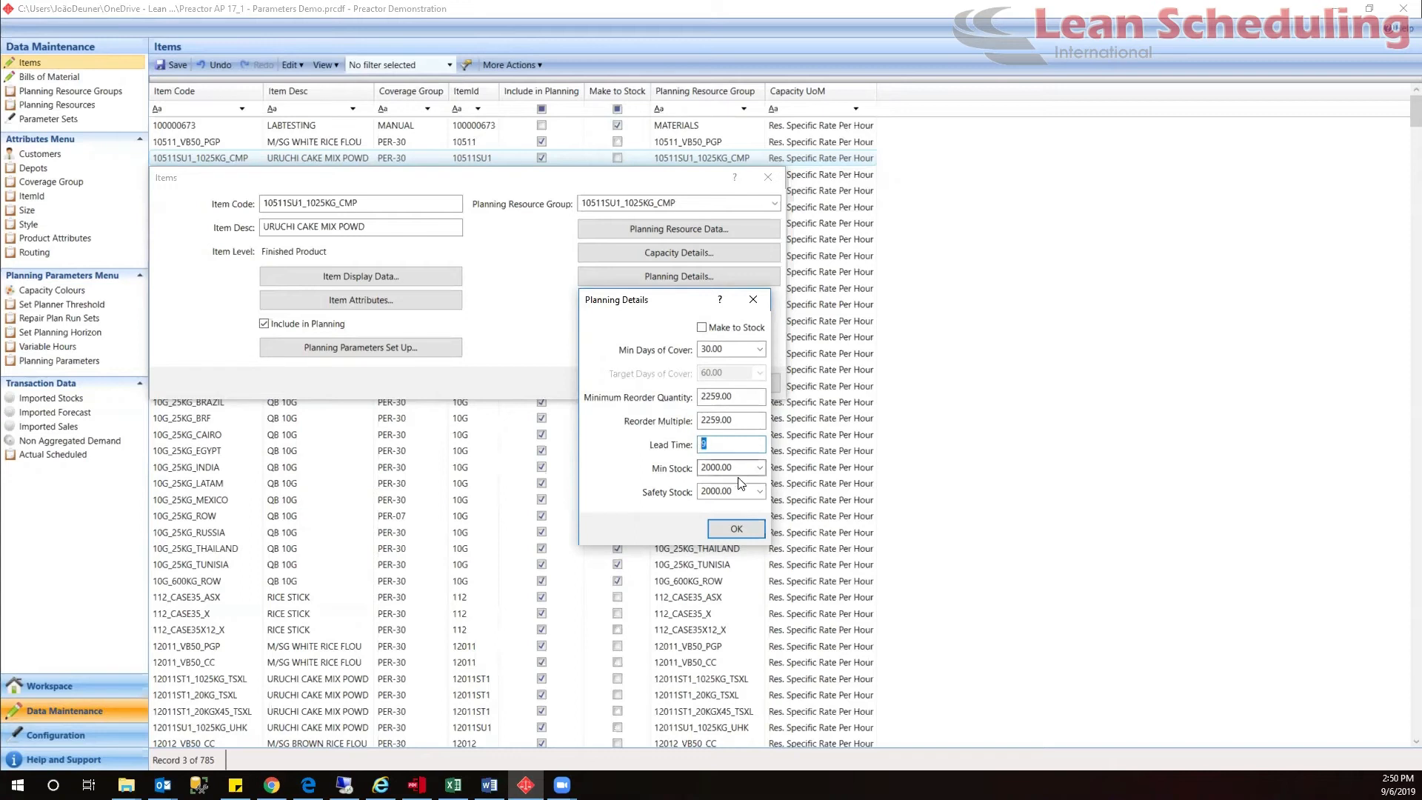
{"action": "left_click", "coordinate": [726, 491]}
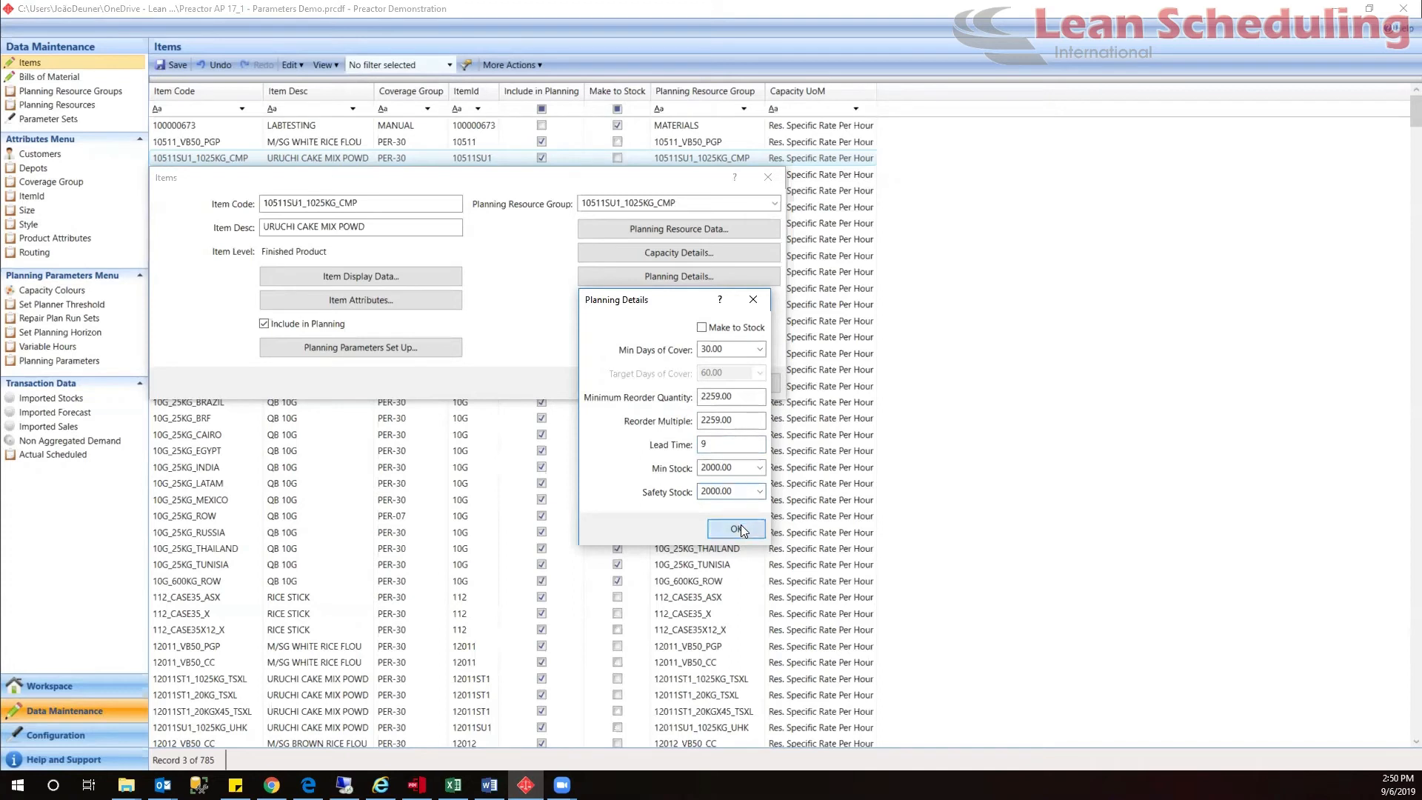
{"action": "left_click", "coordinate": [735, 528]}
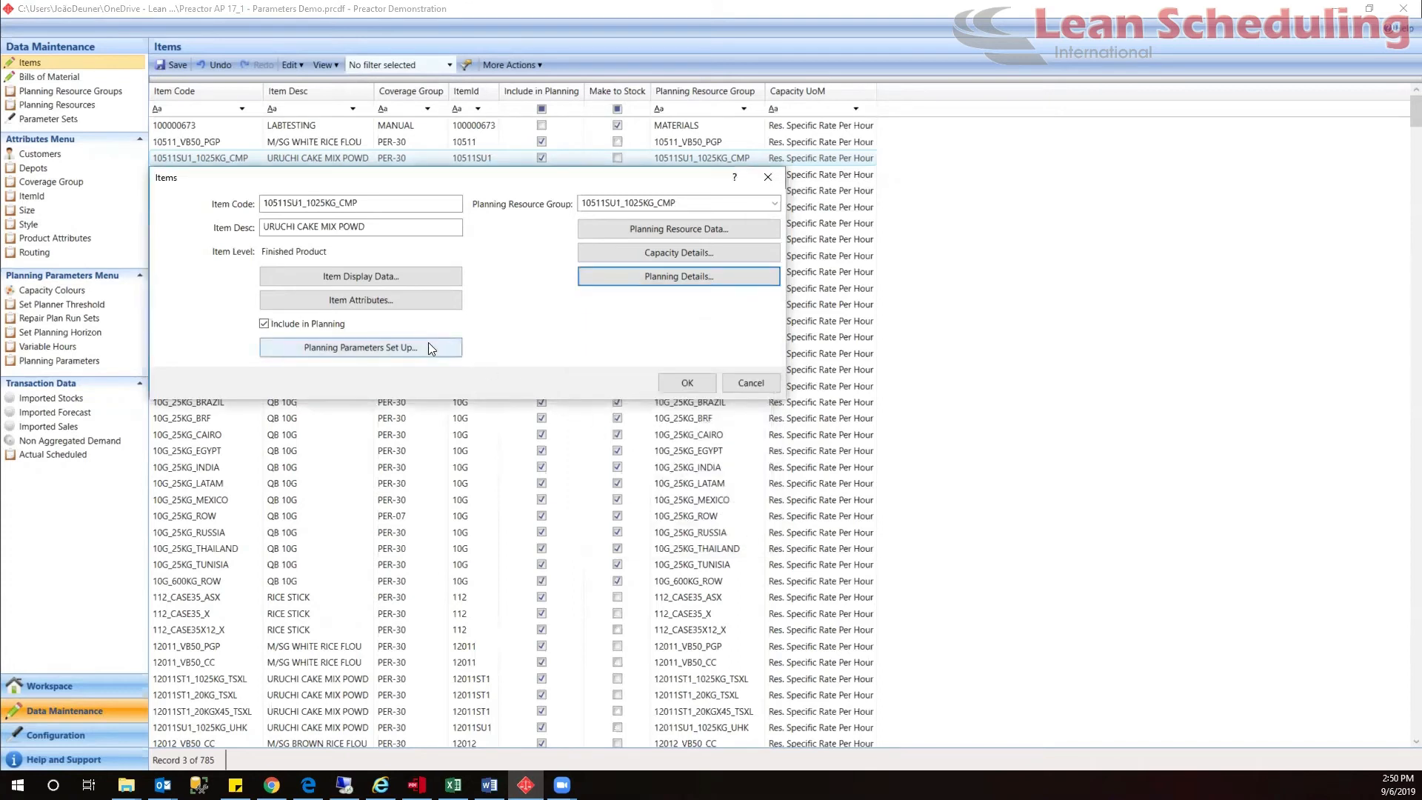
- In the item's planning parameters setup, pick Parameter Set 2 and view the Parameter Sets table
{"action": "left_click", "coordinate": [358, 347]}
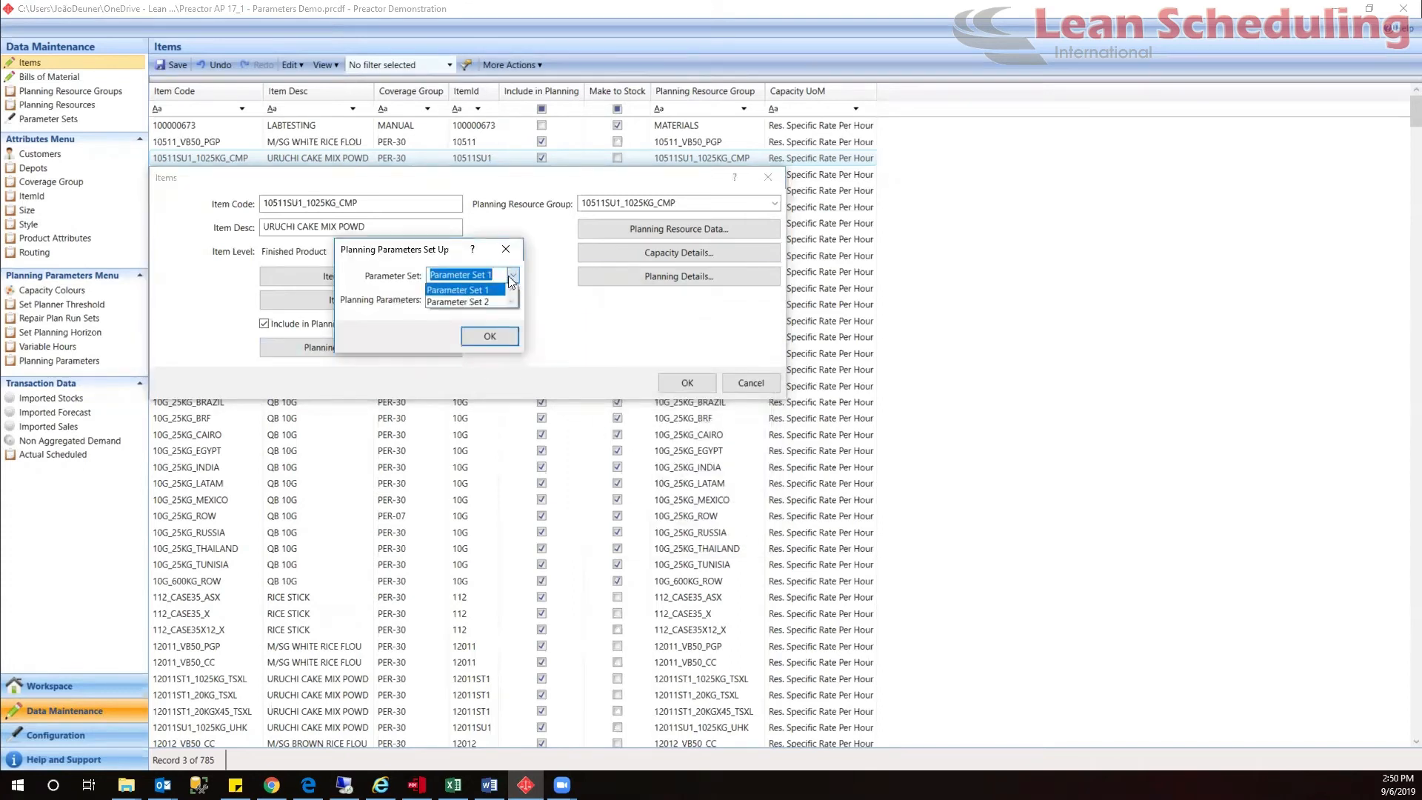
{"action": "left_click", "coordinate": [462, 303]}
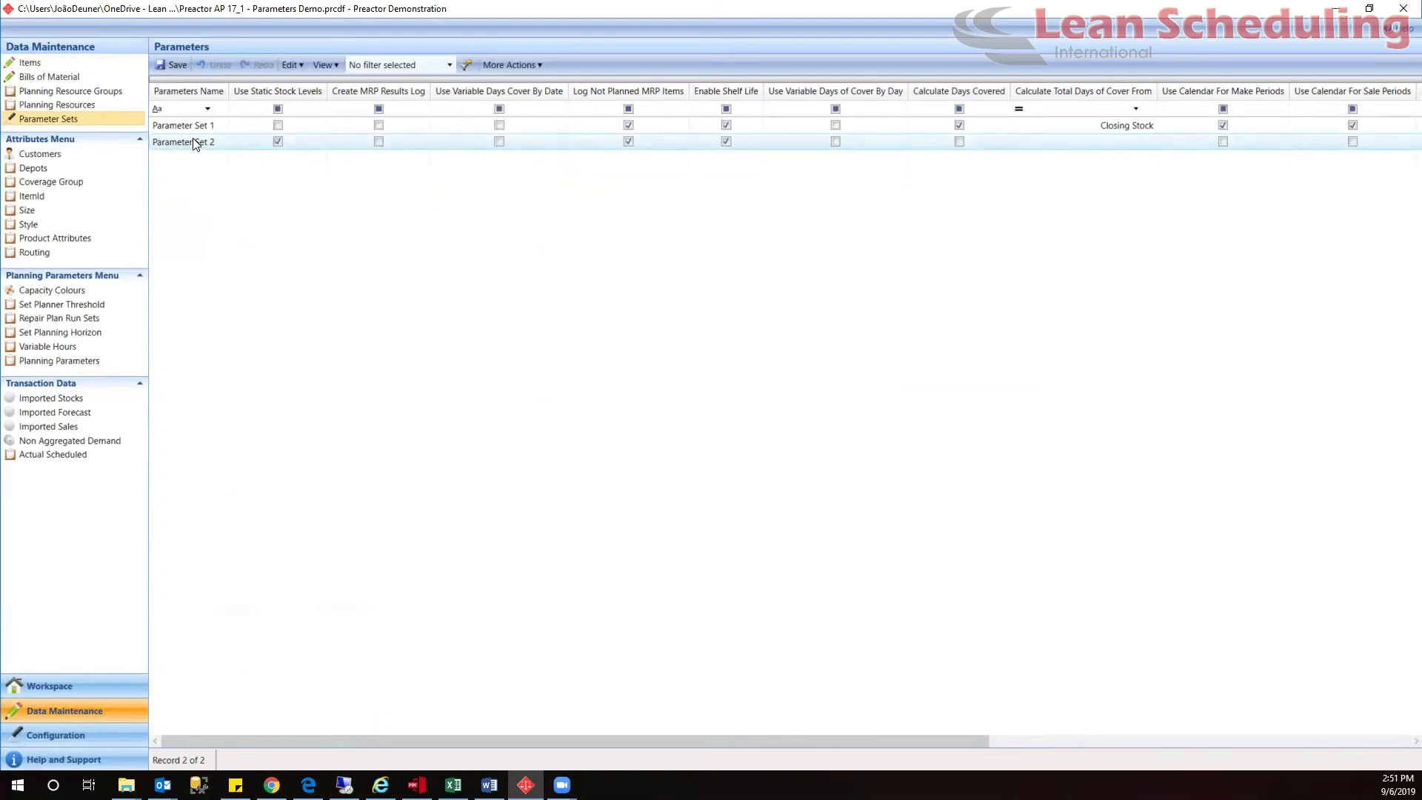
- Review the six planning parameter profiles from Parameter Set 2's record, then return to the Items table
{"action": "left_click", "coordinate": [58, 360]}
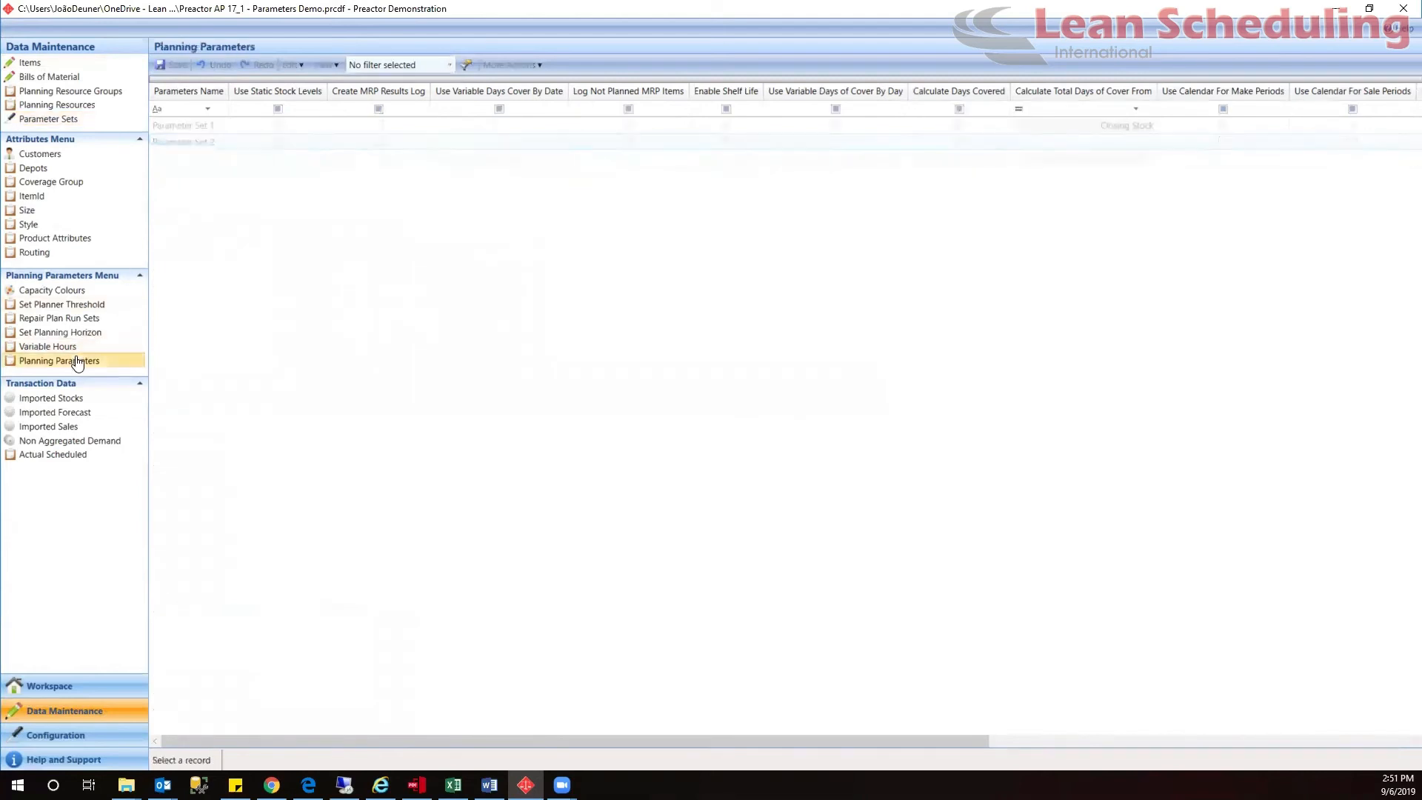
{"action": "left_click", "coordinate": [59, 360]}
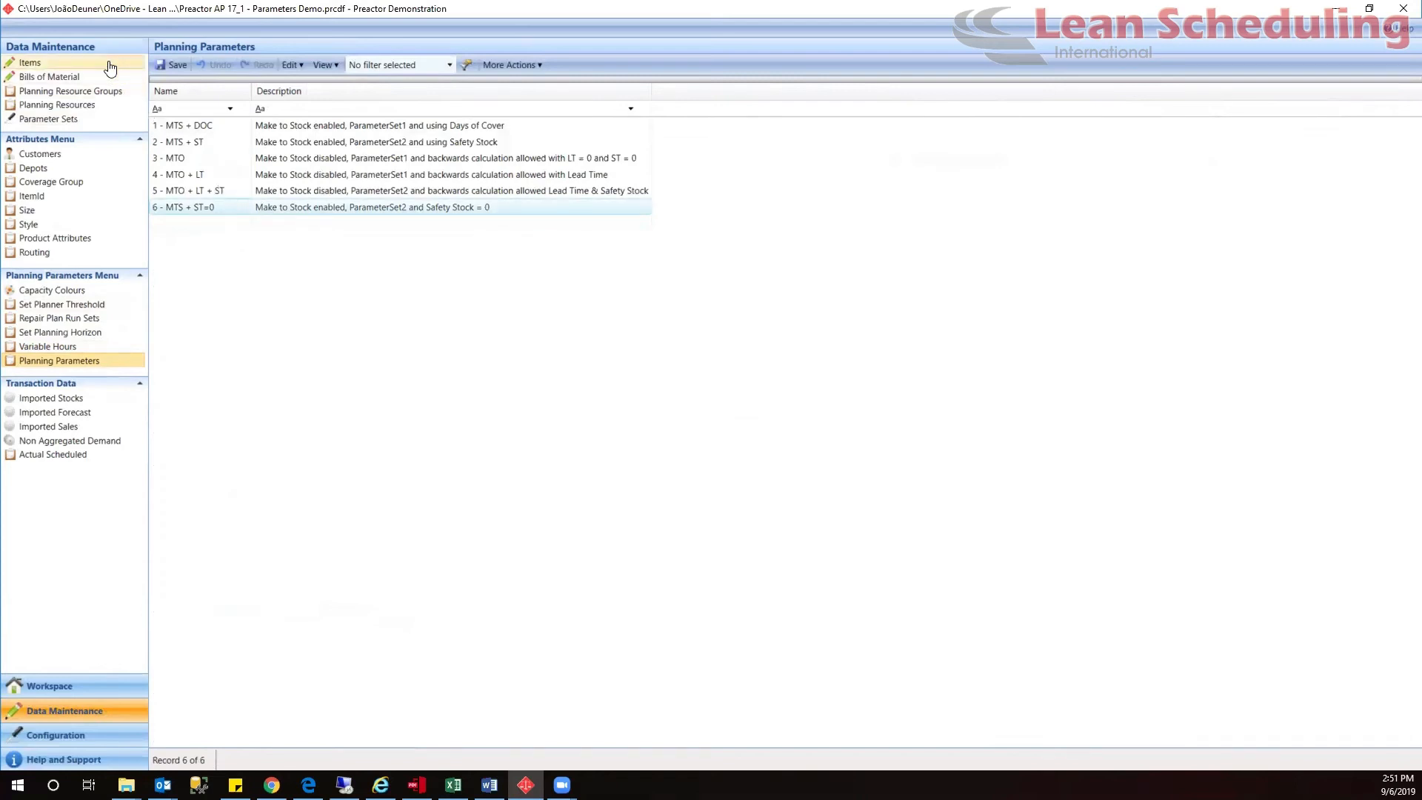
{"action": "left_click", "coordinate": [26, 62]}
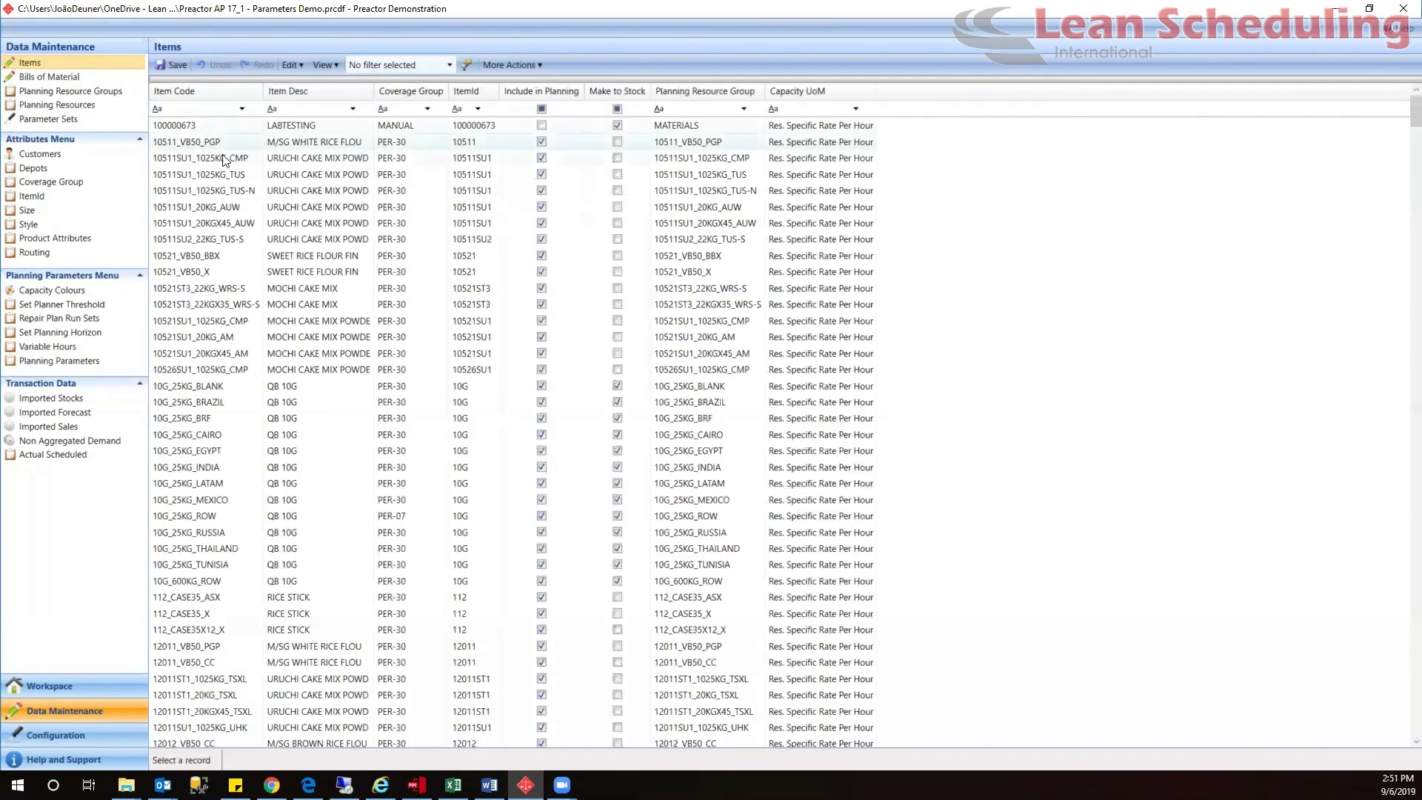
- For item 10511SU1_1025KG_CMP, choose planning parameters option 6 - MTS + ST=0 under Parameter Set 2
{"action": "double_click", "coordinate": [200, 157]}
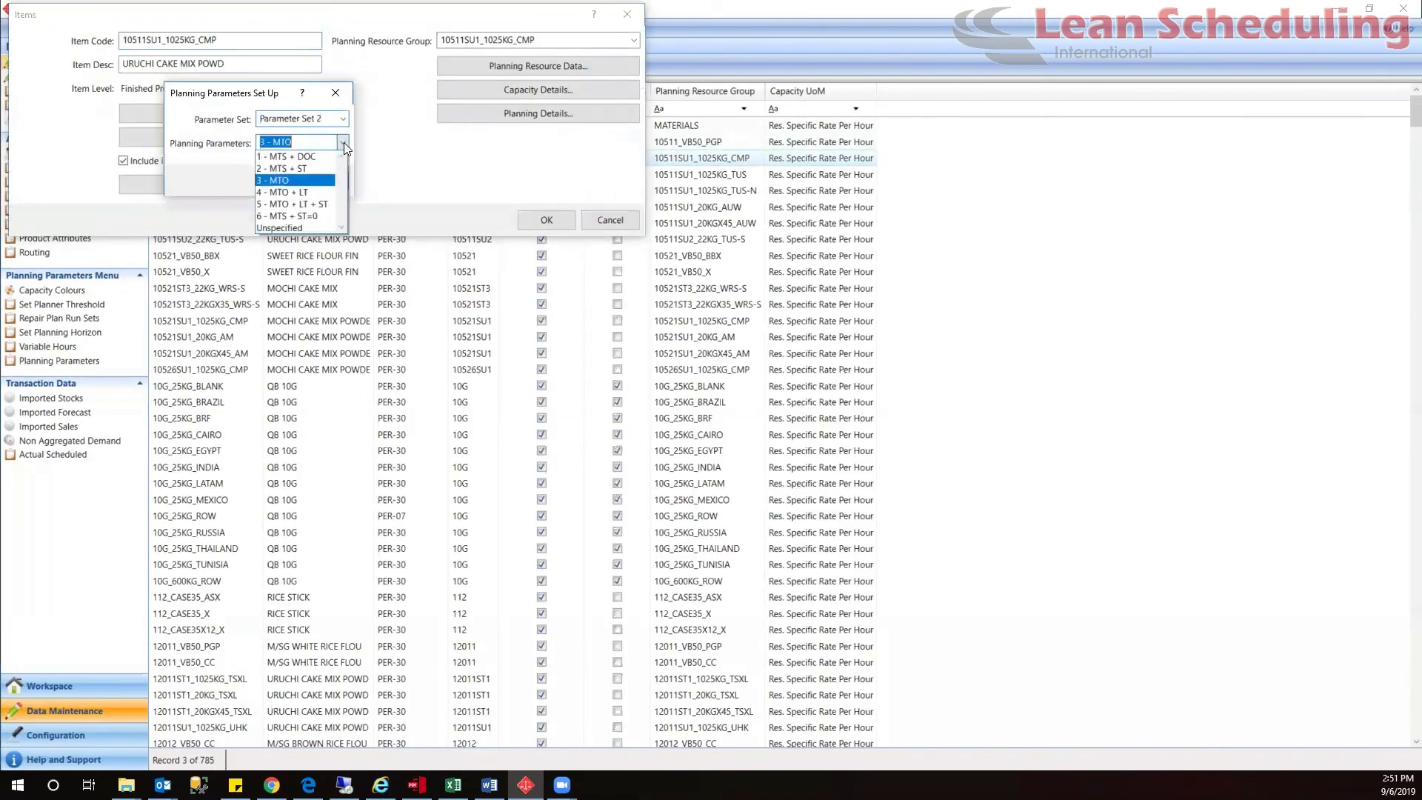
{"action": "left_click", "coordinate": [285, 217]}
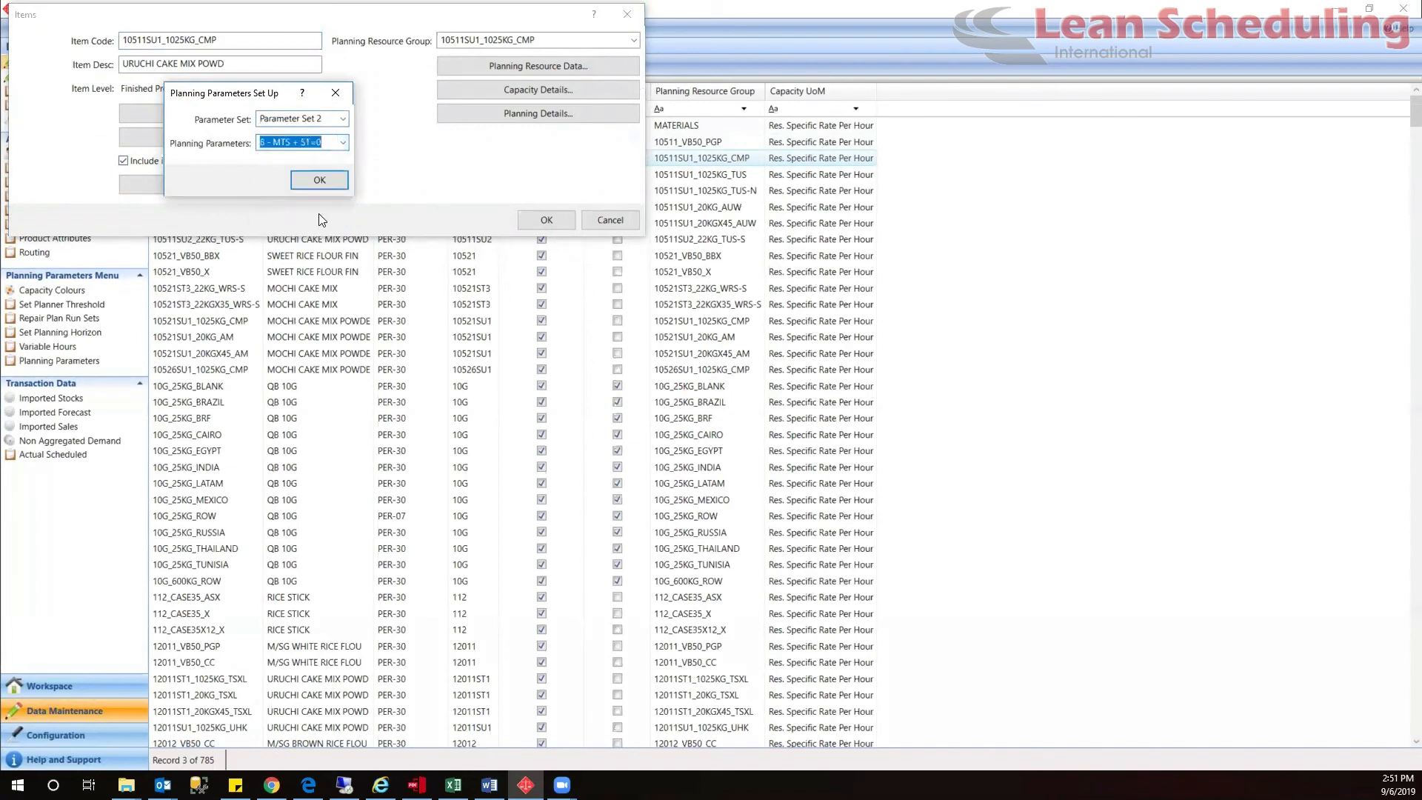